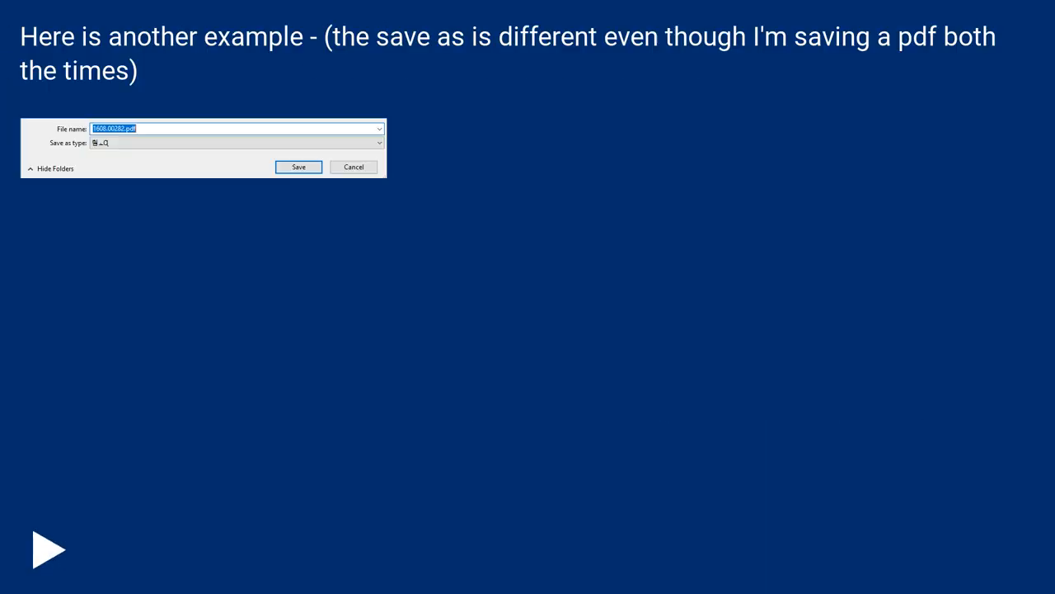
{"action": "left_click", "coordinate": [43, 551]}
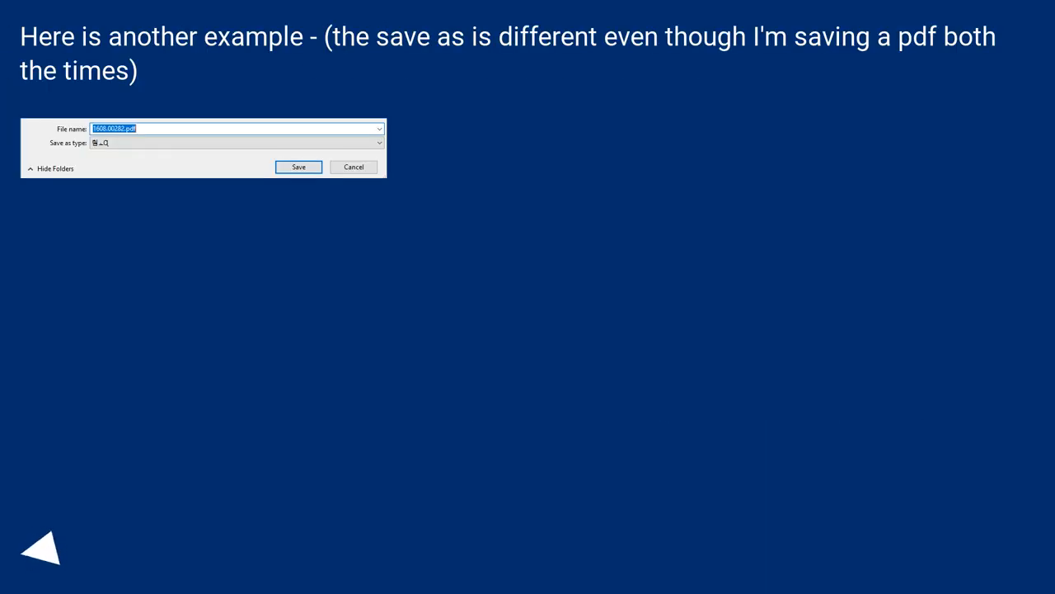